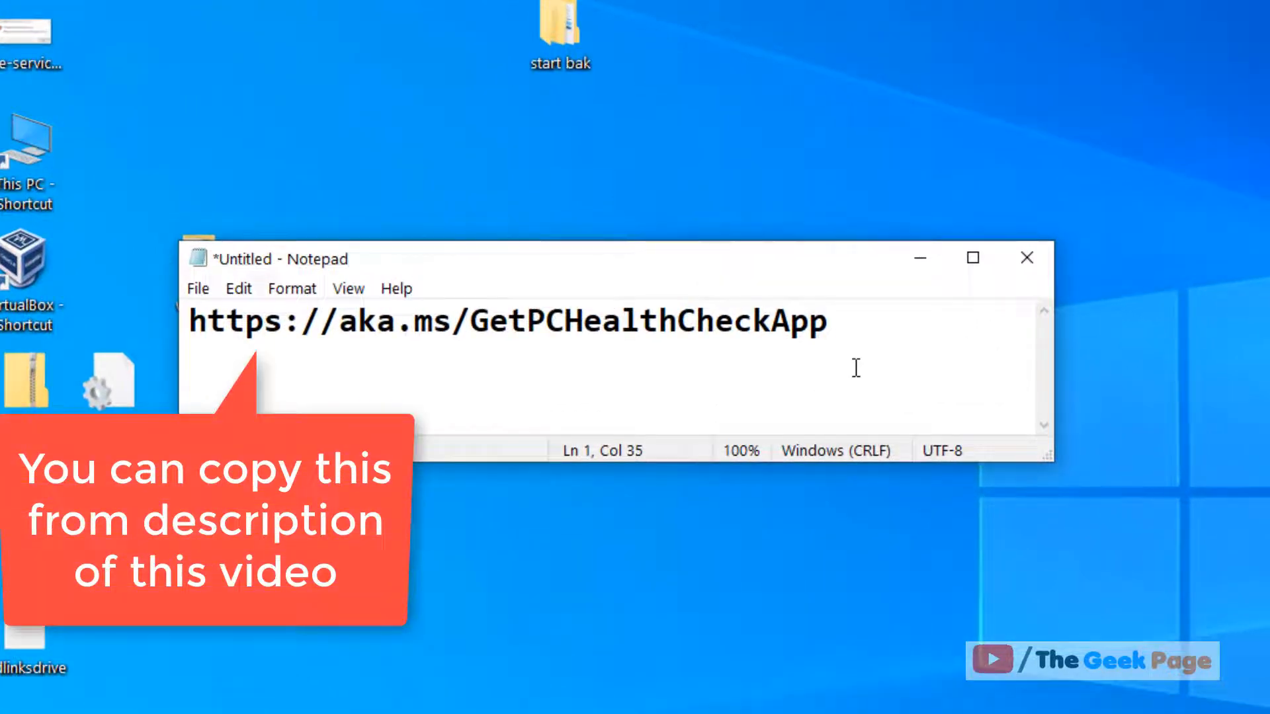
{"action": "left_click_drag", "start_coordinate": [660, 322], "coordinate": [828, 321]}
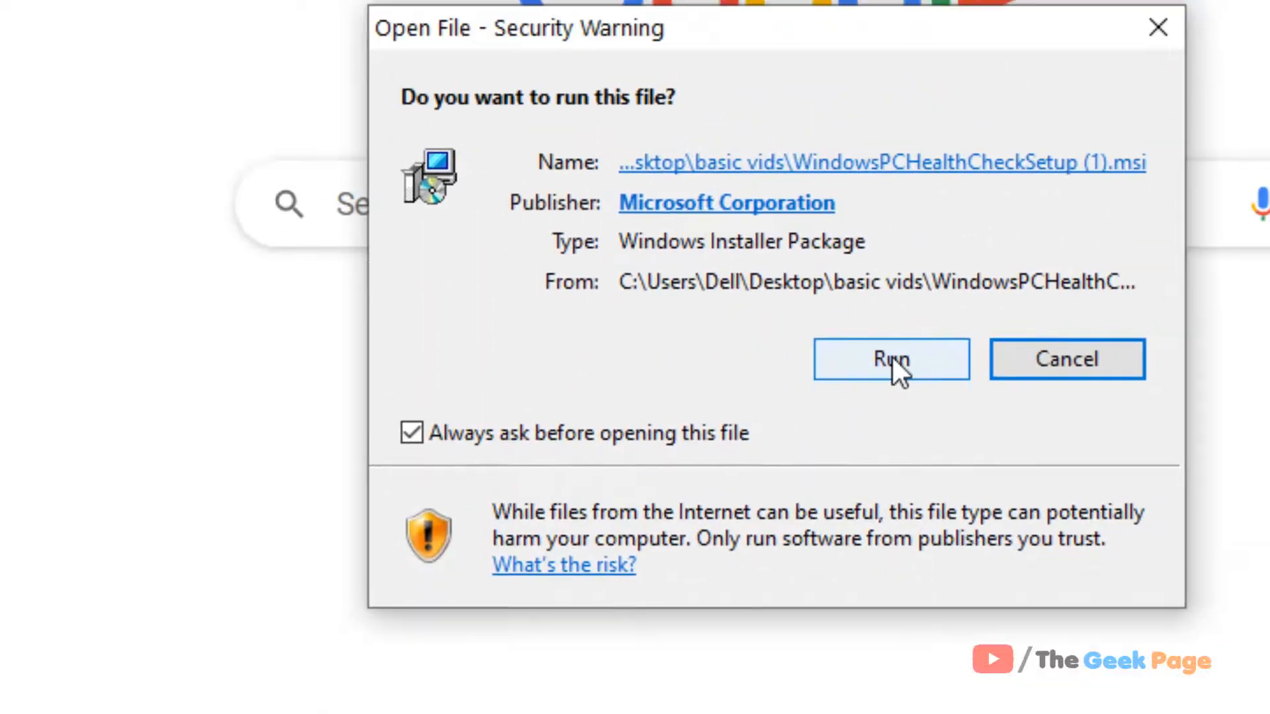
Run the installer, accept the license, install PC Health Check and finish with the app set to launch
{"action": "left_click", "coordinate": [891, 358]}
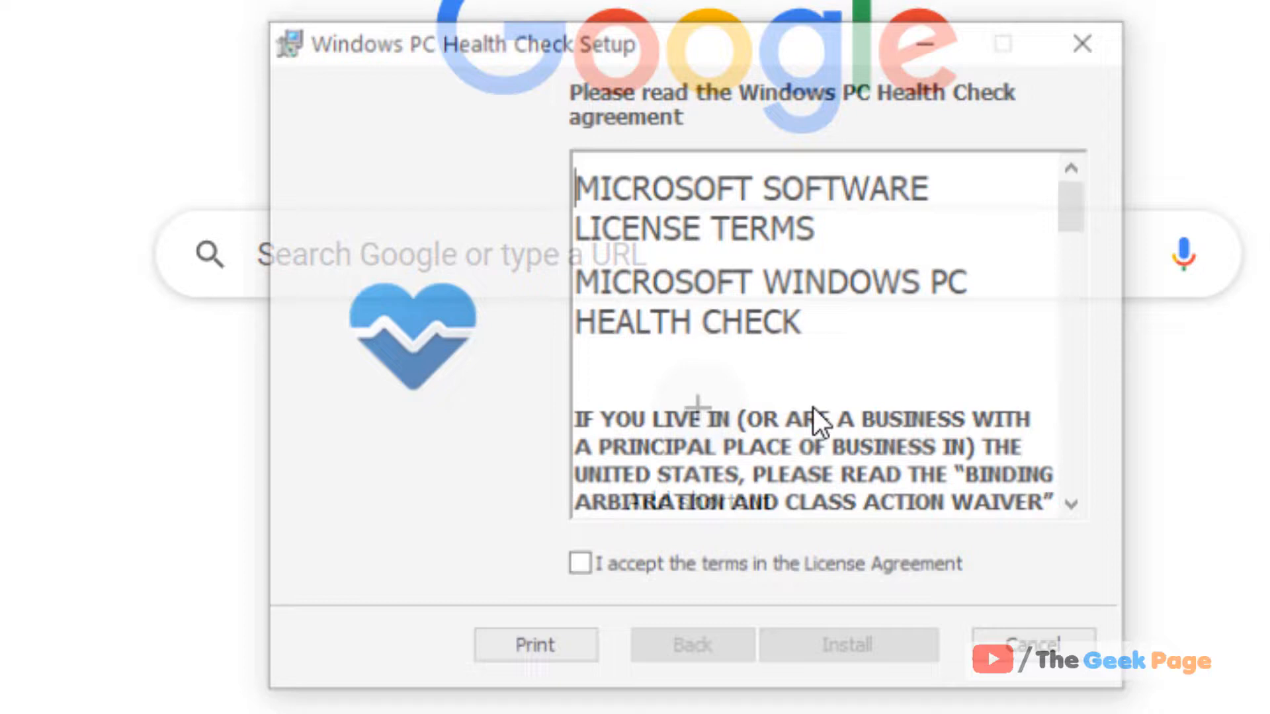
{"action": "left_click", "coordinate": [578, 567]}
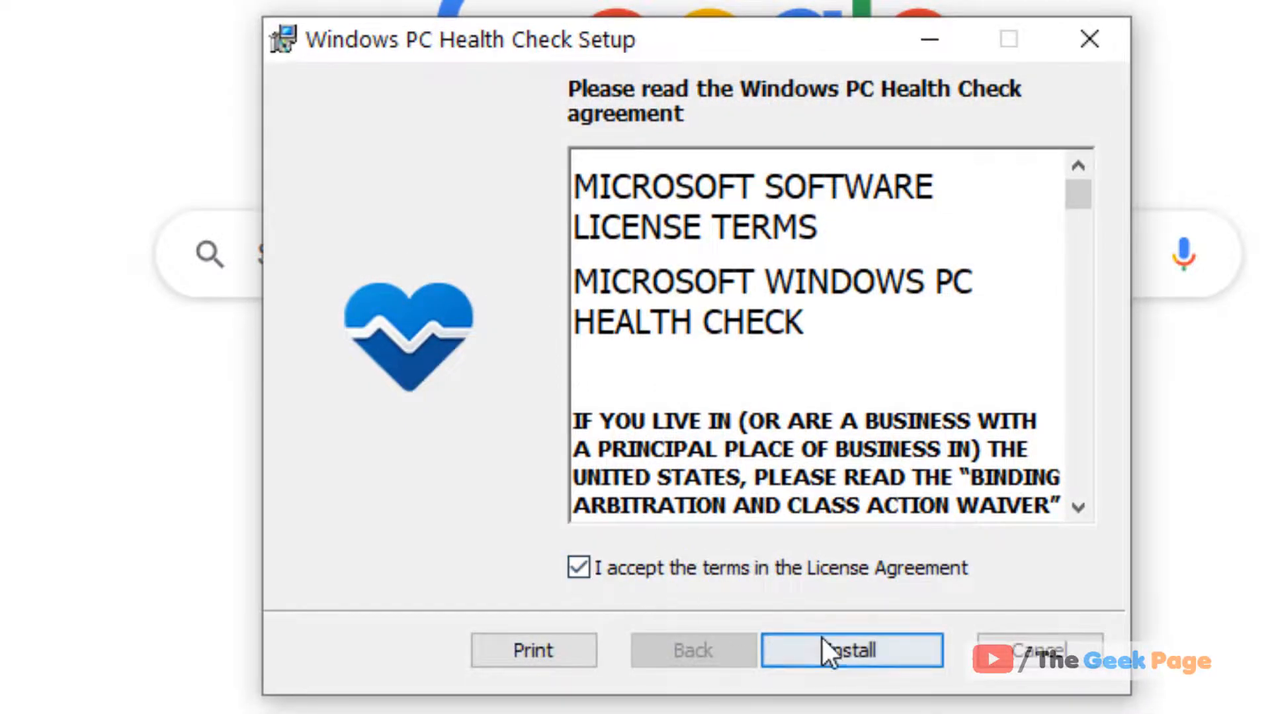
{"action": "left_click", "coordinate": [851, 650]}
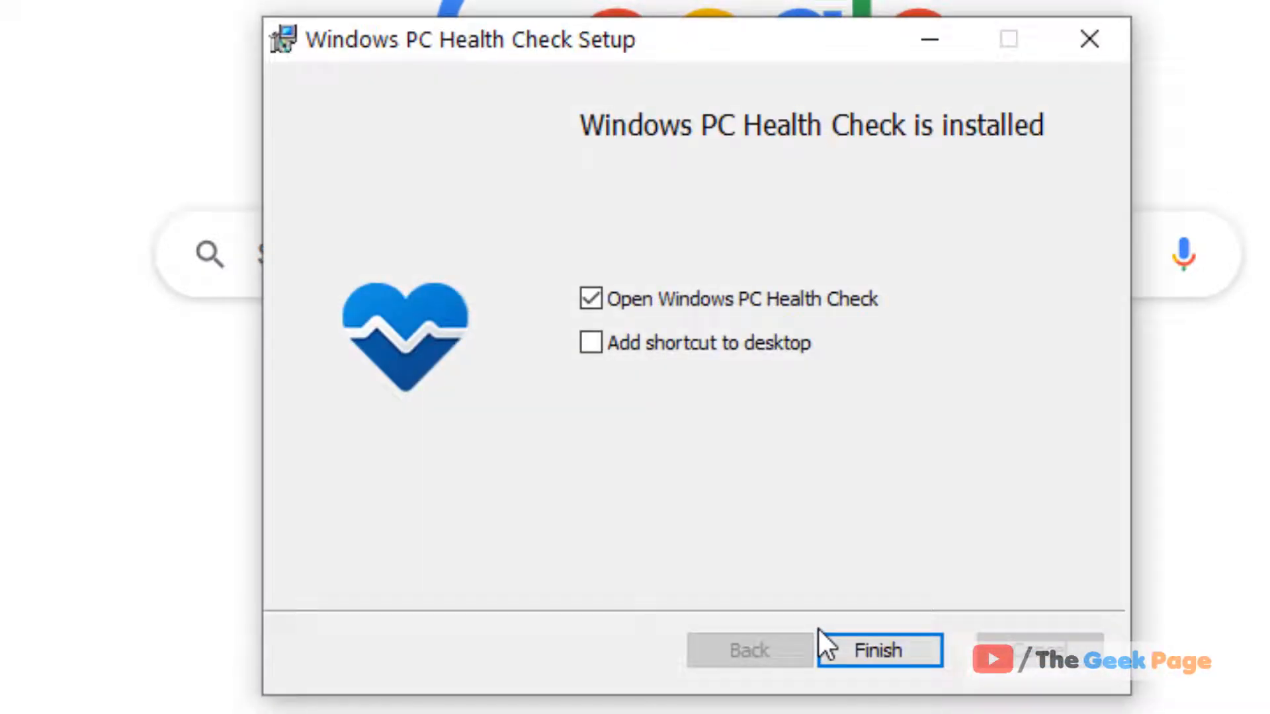
{"action": "left_click", "coordinate": [878, 651]}
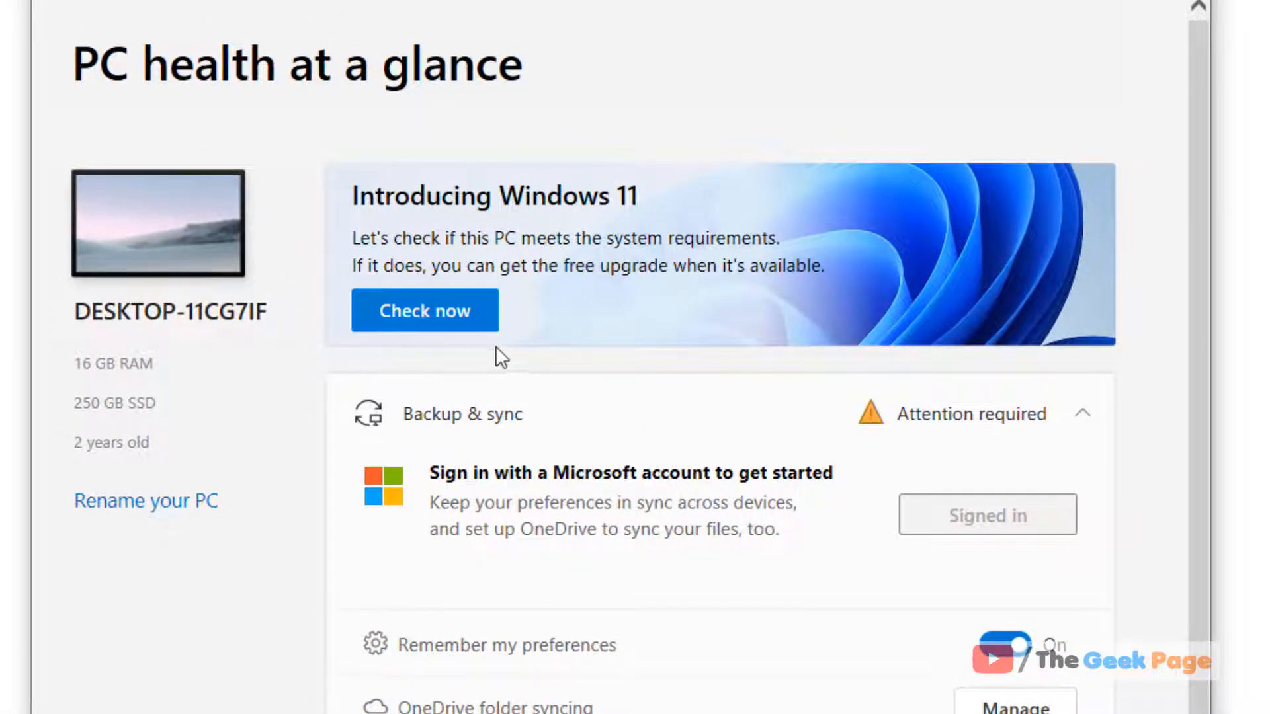
{"action": "mouse_move", "coordinate": [445, 328]}
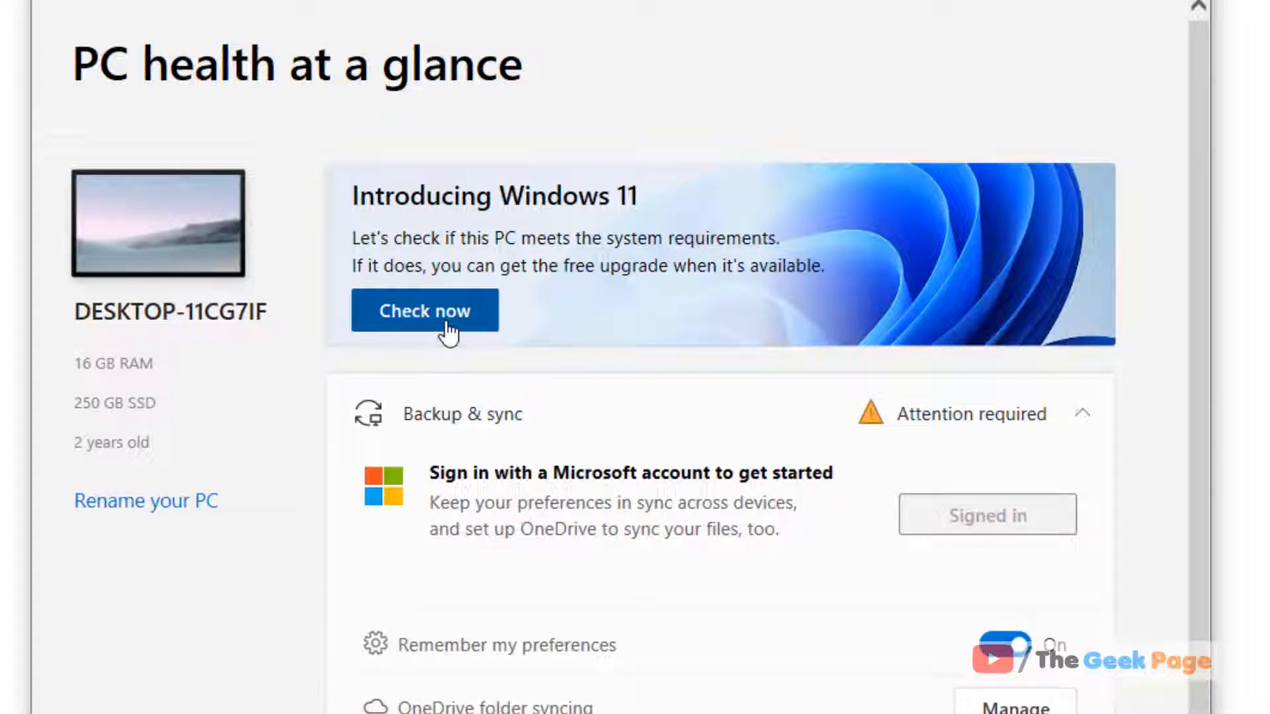
Run 'Check now' for Windows 11, yielding 'This PC can't run Windows 11'
{"action": "left_click", "coordinate": [425, 310]}
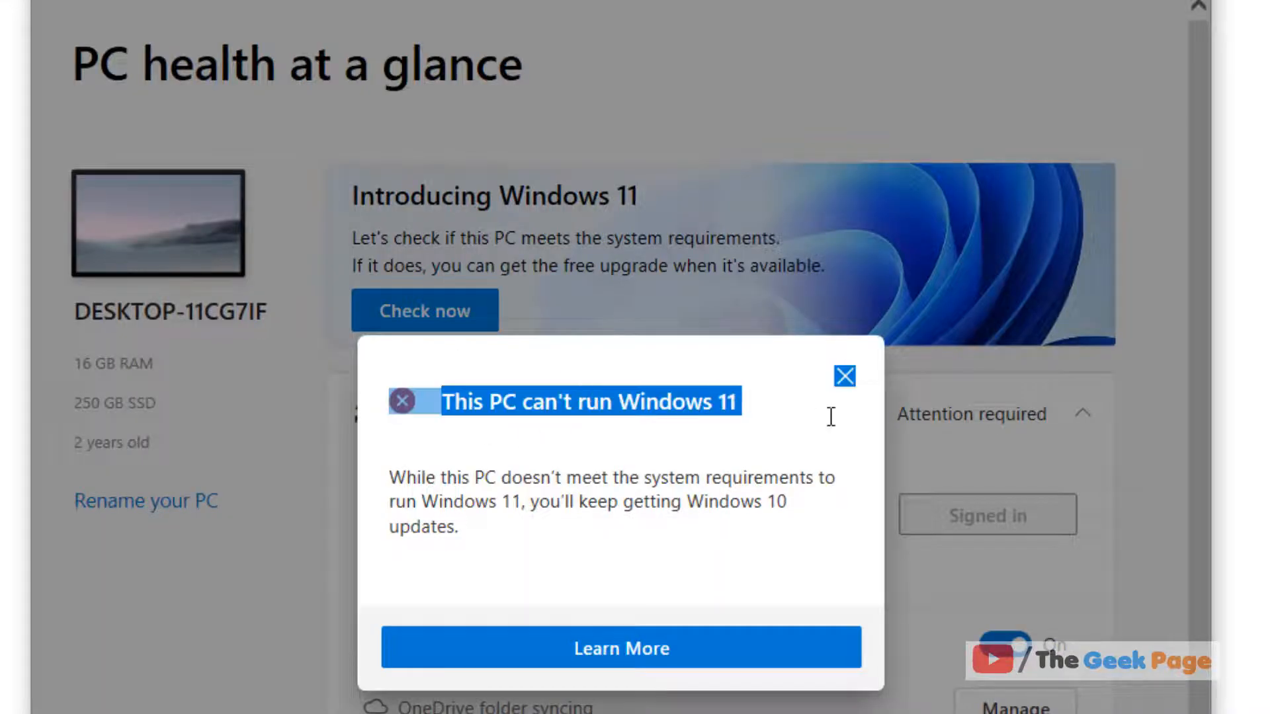